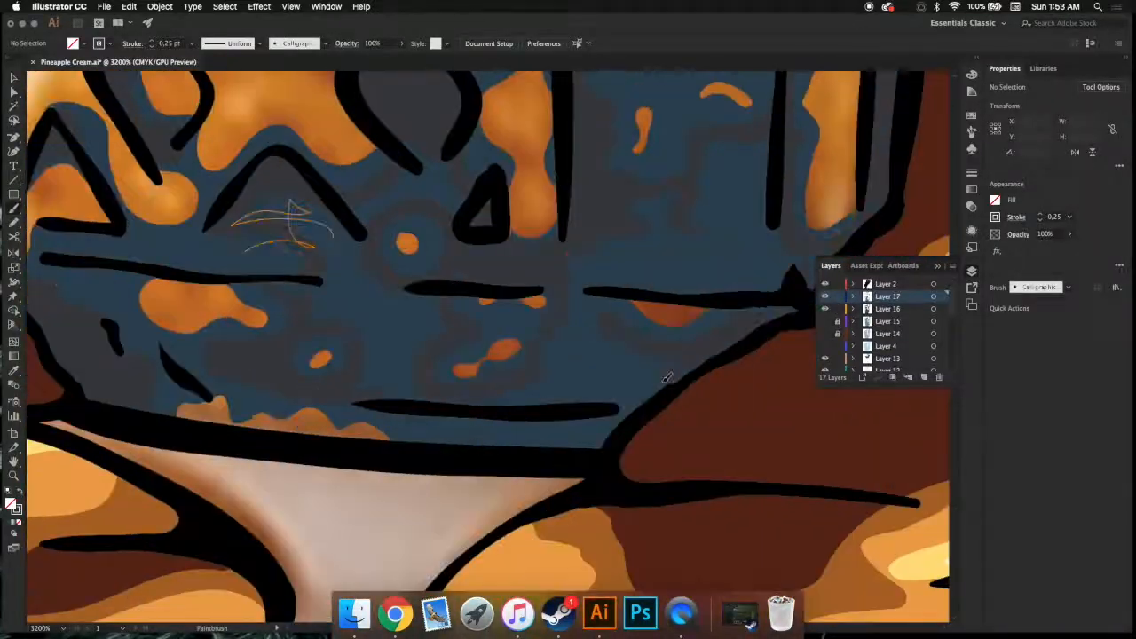
Switch from Illustrator to the Photoshop document showing the painted ice cream cone
click(639, 615)
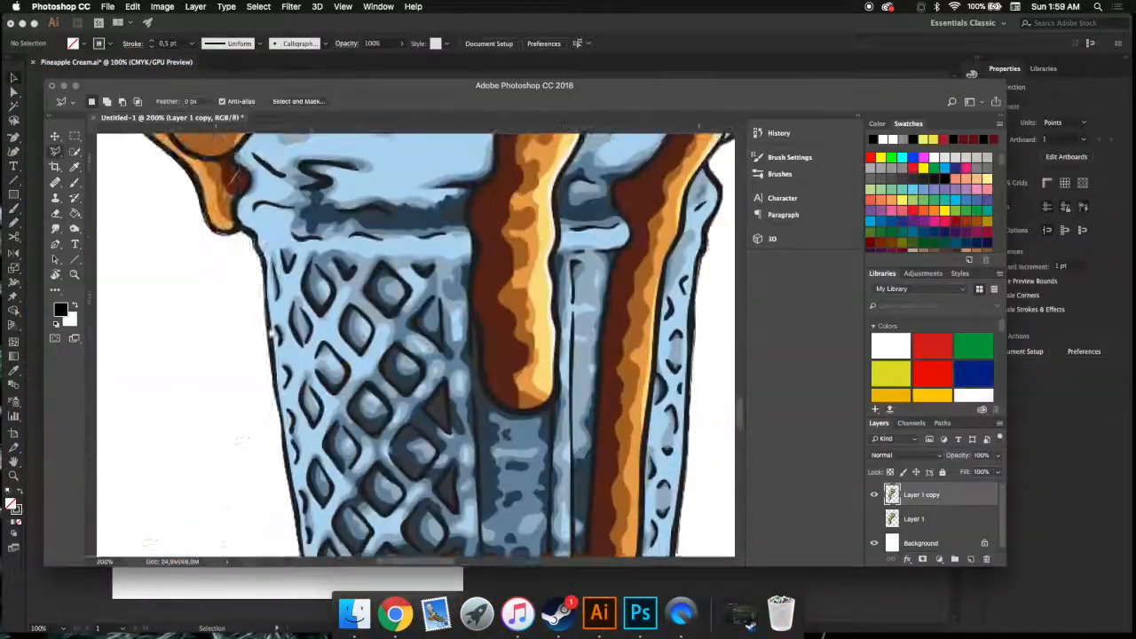